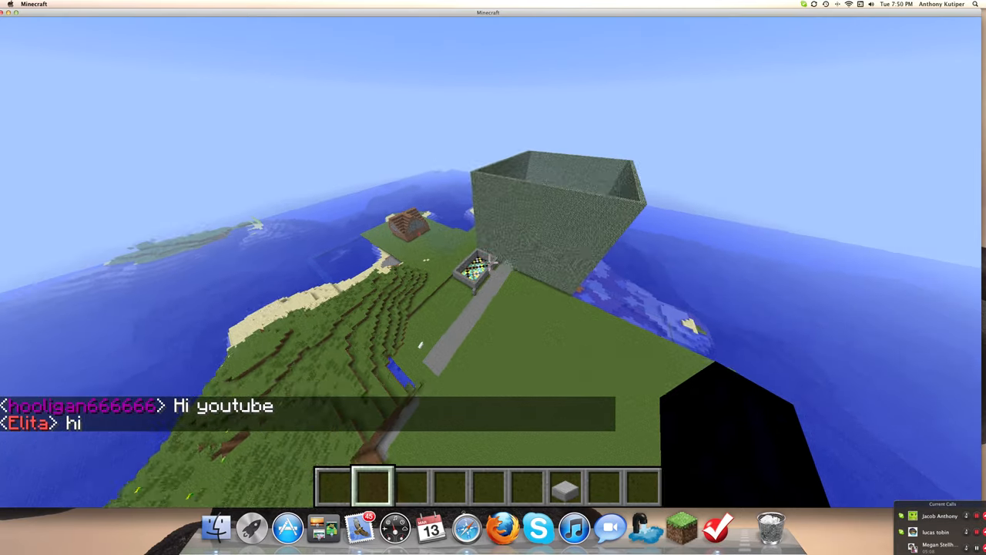
mouse_move(490, 262)
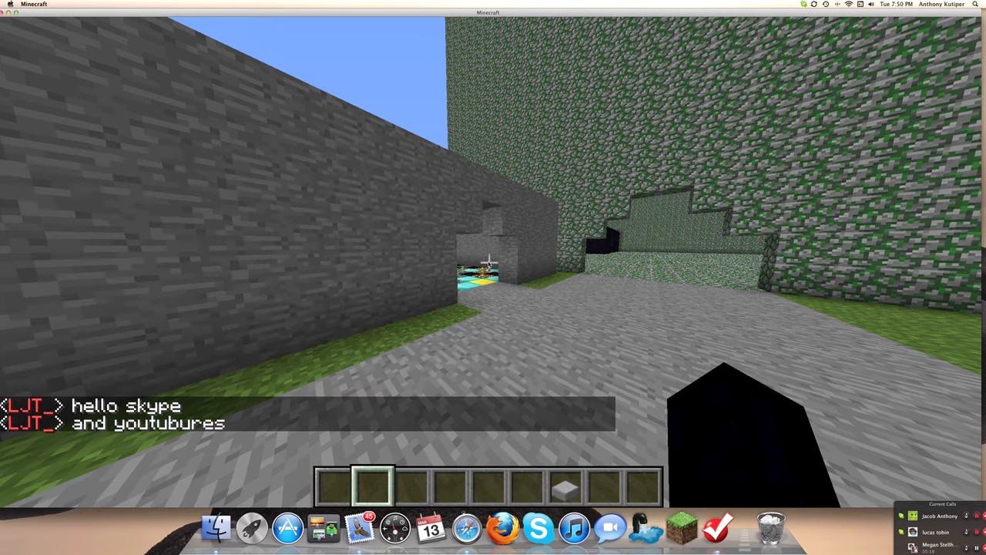
mouse_move(490, 261)
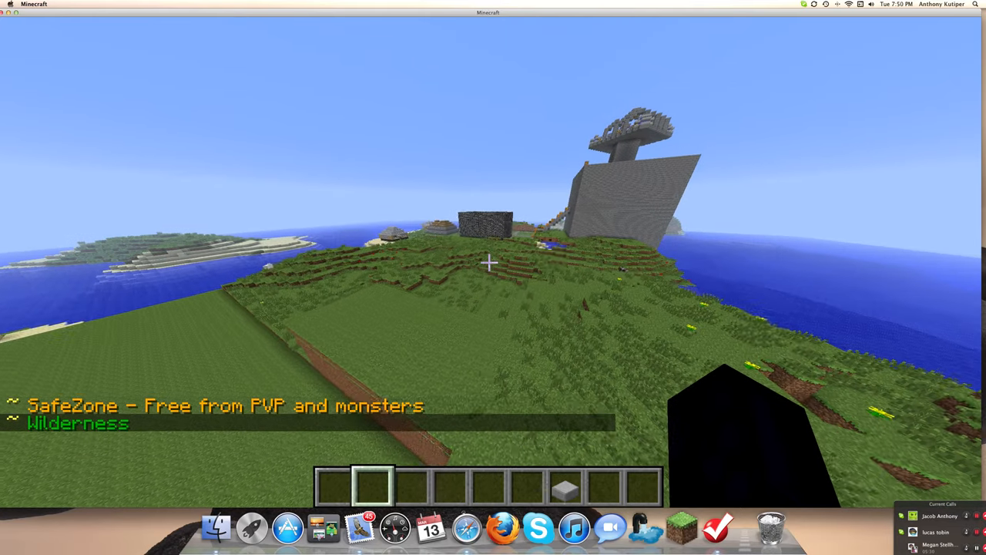
mouse_move(490, 265)
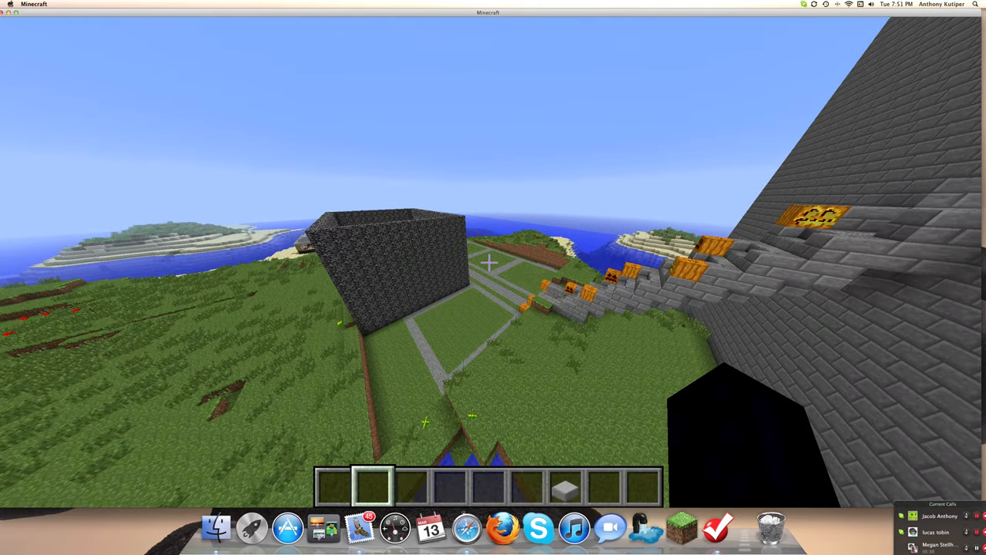
mouse_move(490, 265)
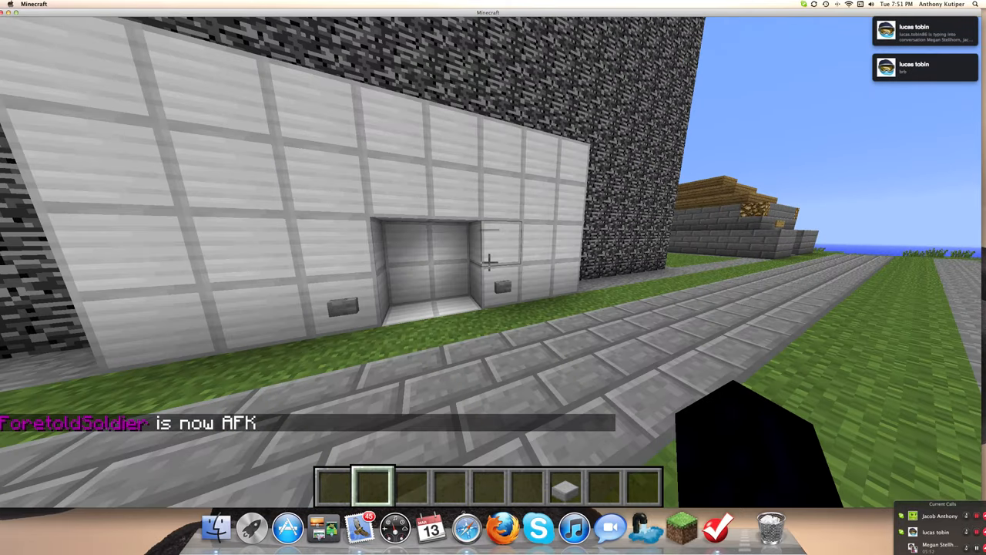
Submit the /plugins command in chat to request the server's plugin list.
text(/plugins)
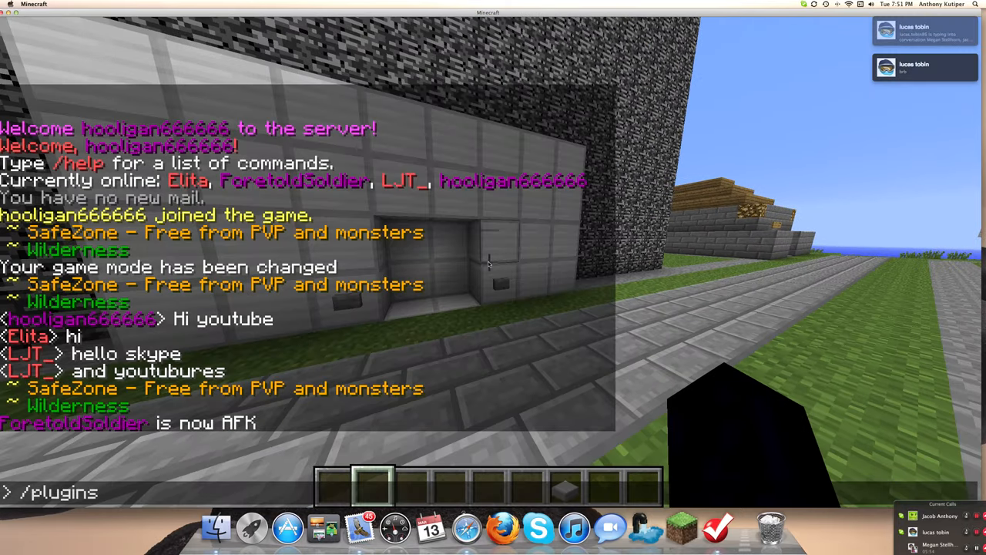
key(Return)
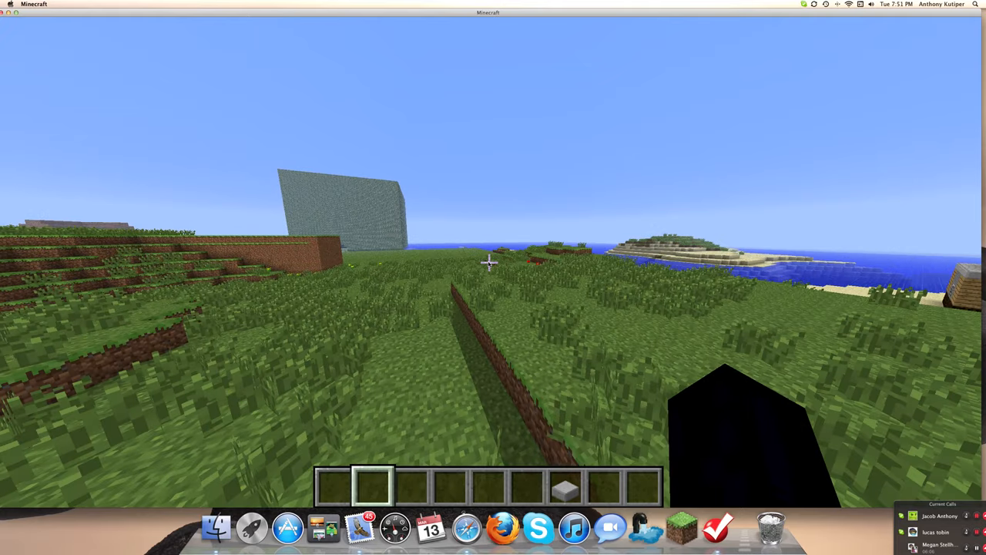
mouse_move(487, 265)
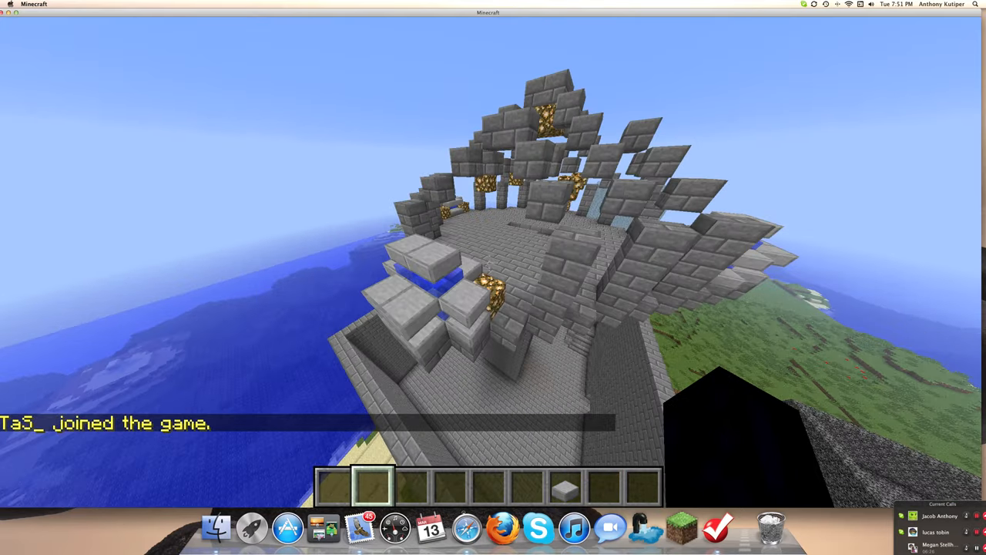
mouse_move(490, 262)
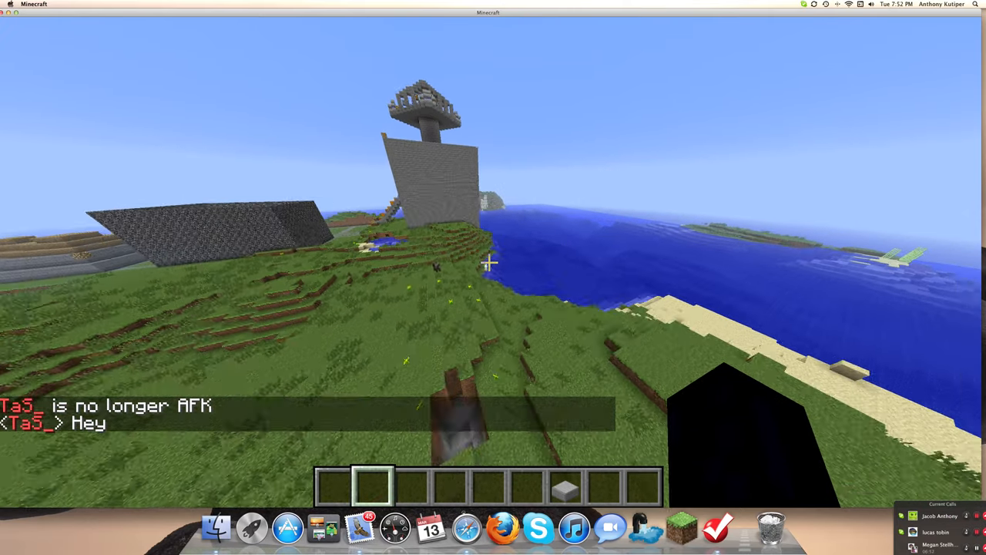
mouse_move(487, 265)
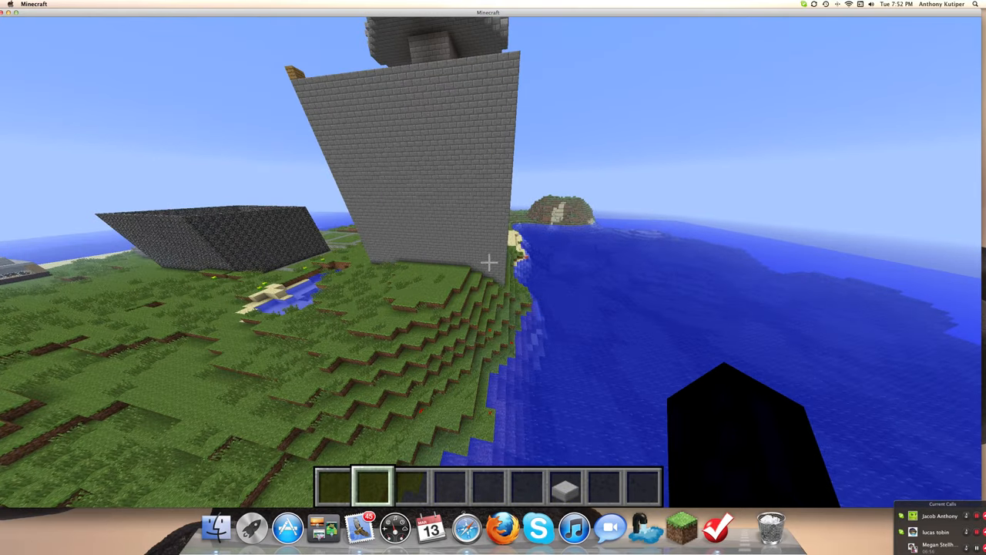
mouse_move(490, 262)
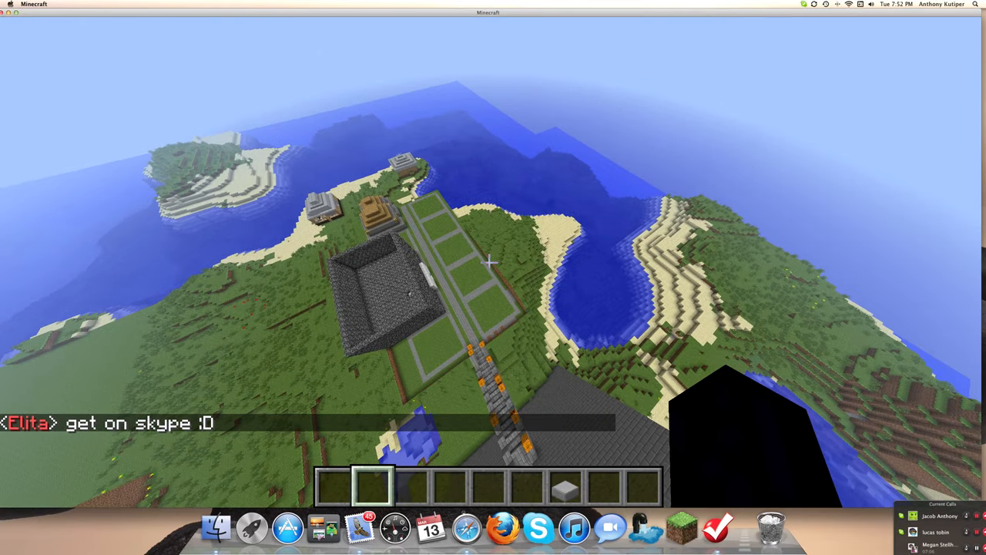
mouse_move(490, 262)
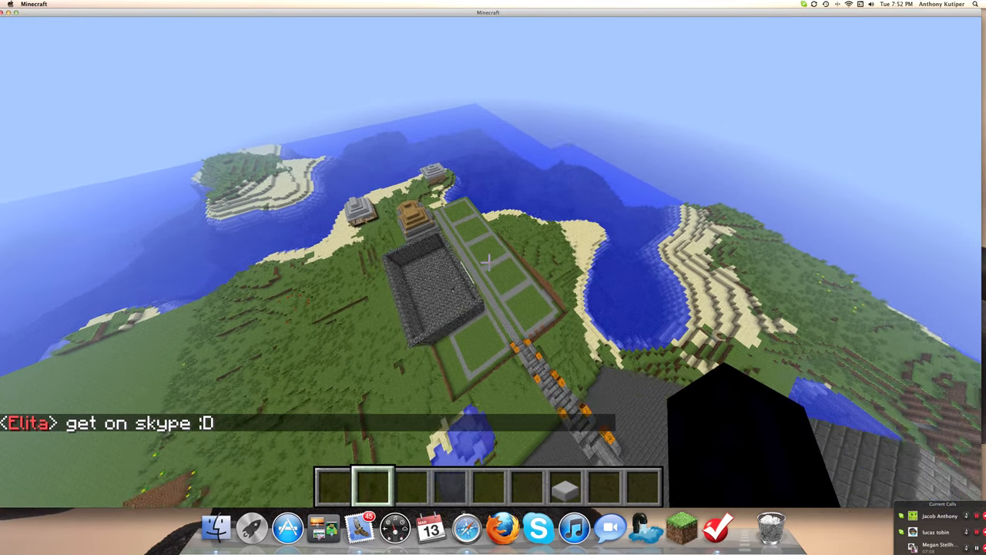
mouse_move(493, 262)
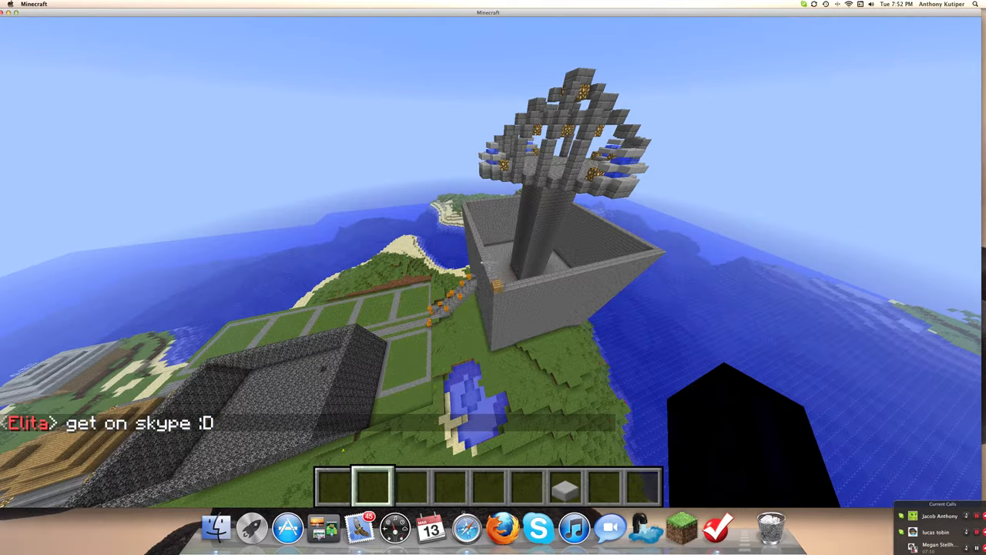
mouse_move(494, 262)
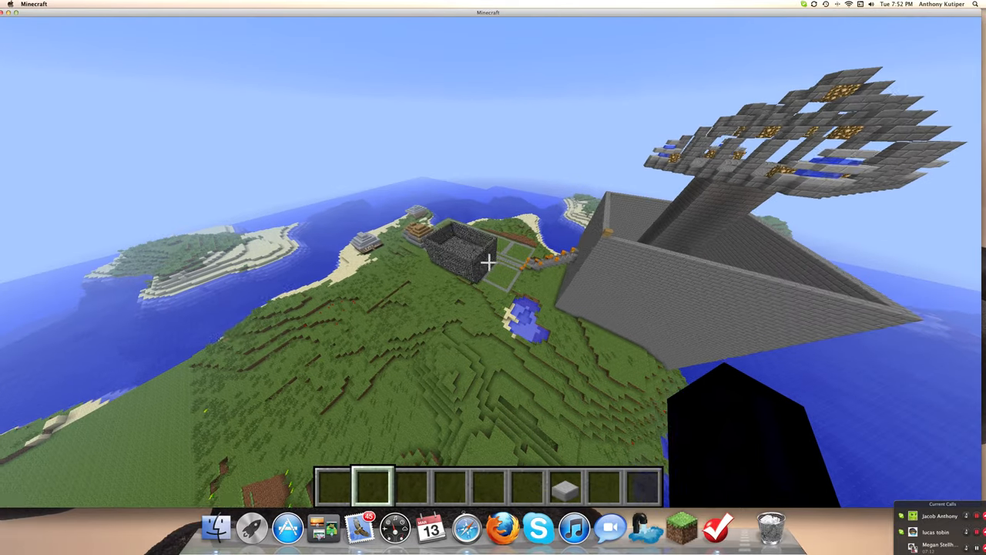
mouse_move(489, 262)
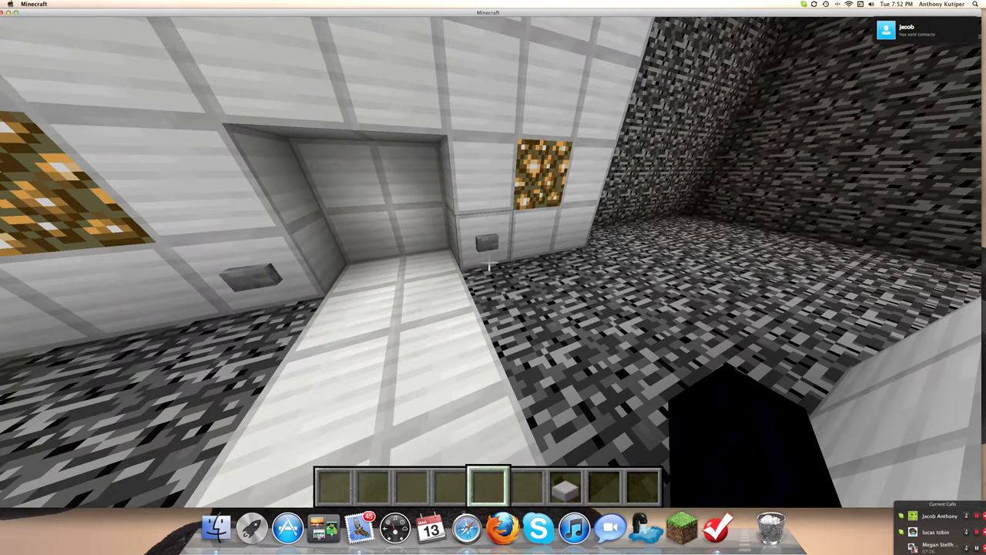
mouse_move(493, 262)
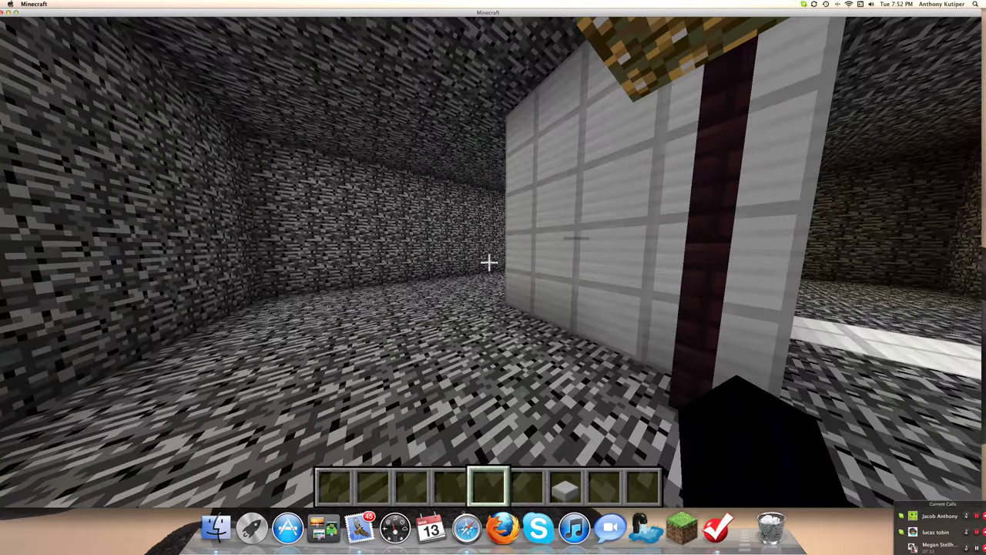
mouse_move(490, 262)
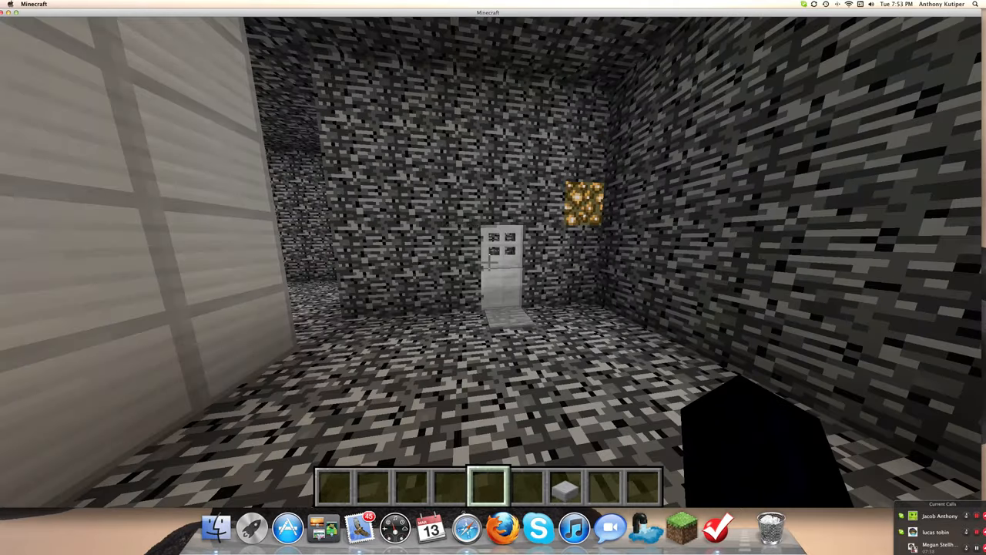
mouse_move(493, 270)
text(Rules elita say them)
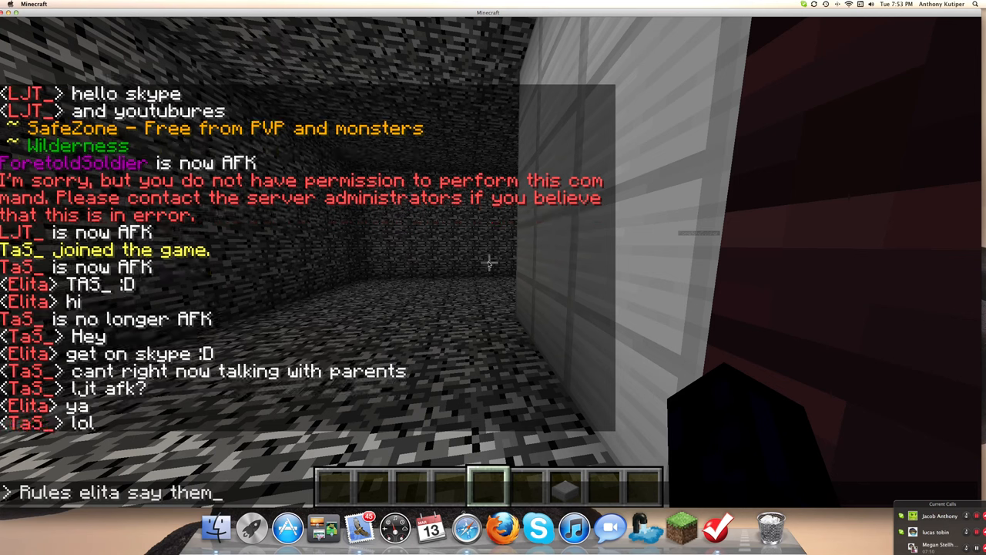
Post the chat message asking a staff member to state the server rules.
key(enter)
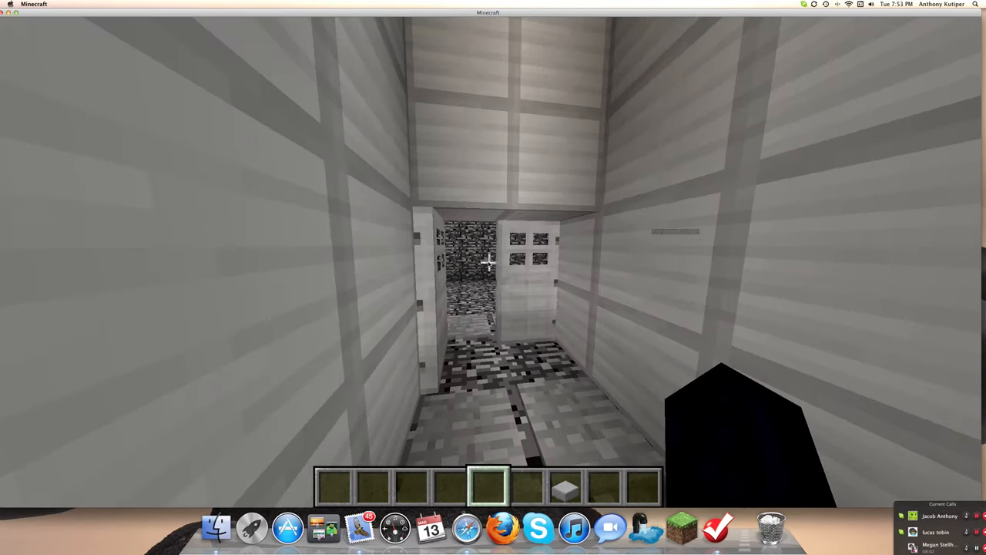
mouse_move(485, 265)
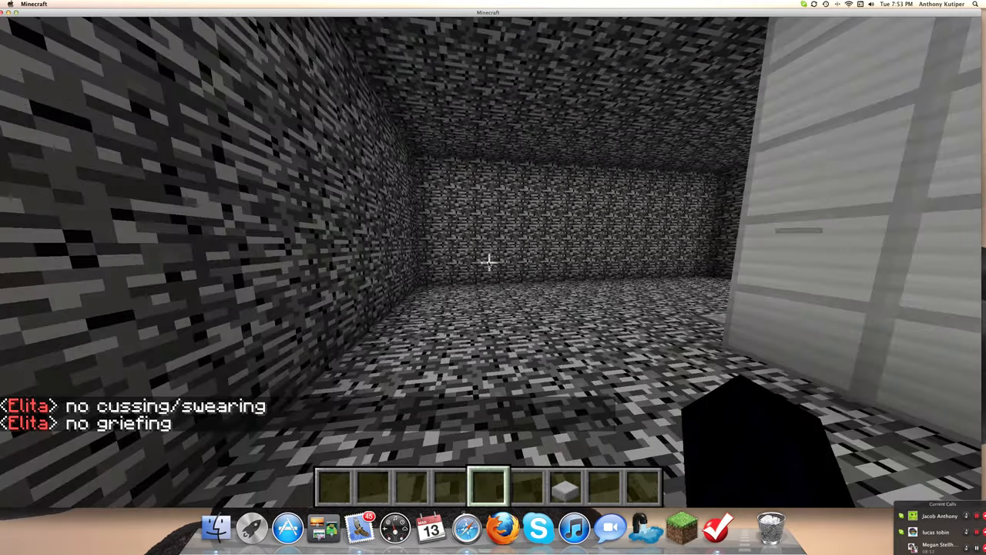
mouse_move(490, 262)
text(Enjoy)
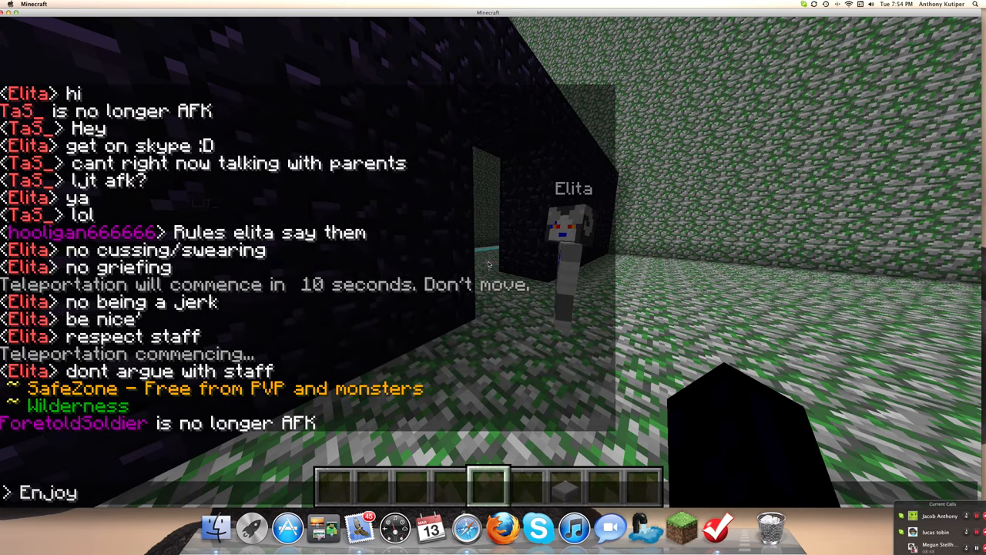
Begin a chat reply starting 'The S' while reading the posted rules.
text(The S)
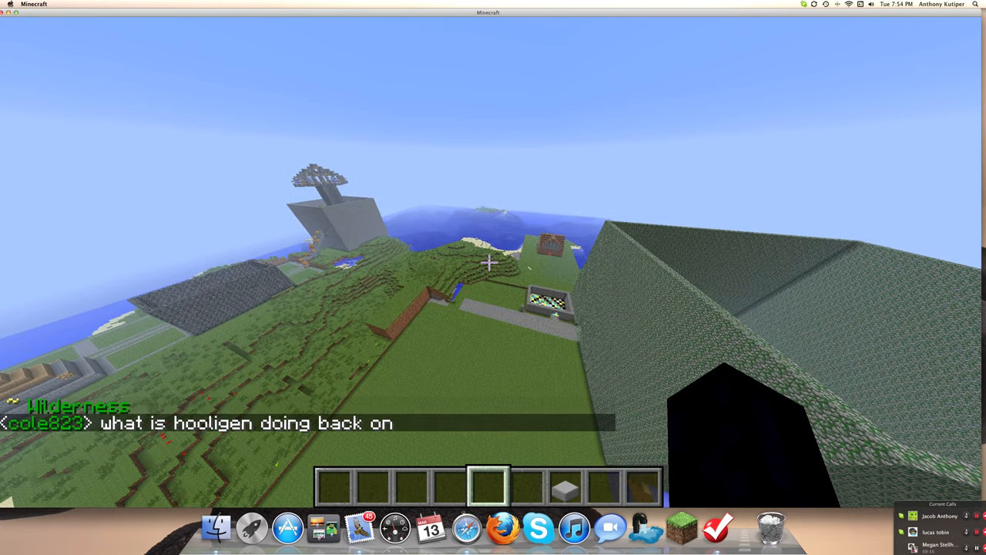
mouse_move(493, 262)
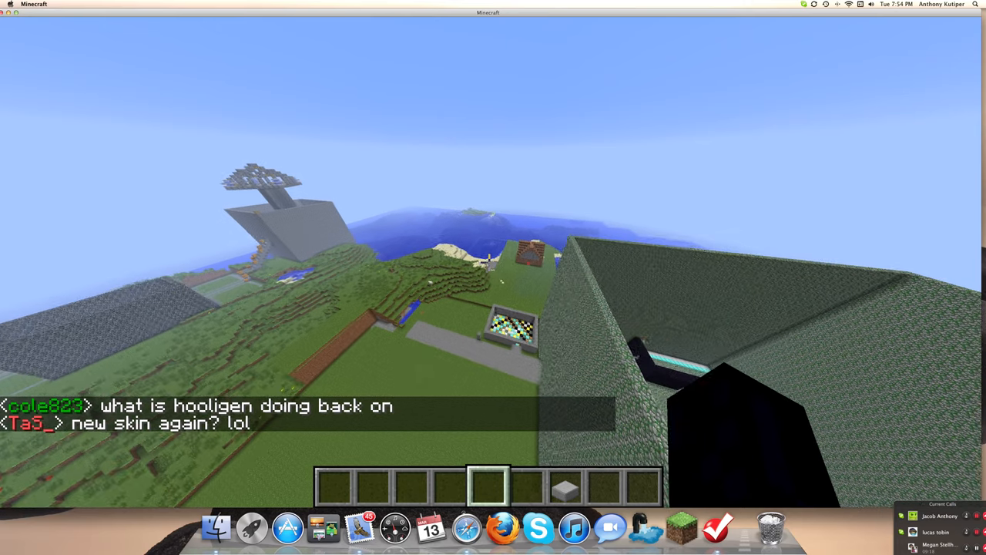